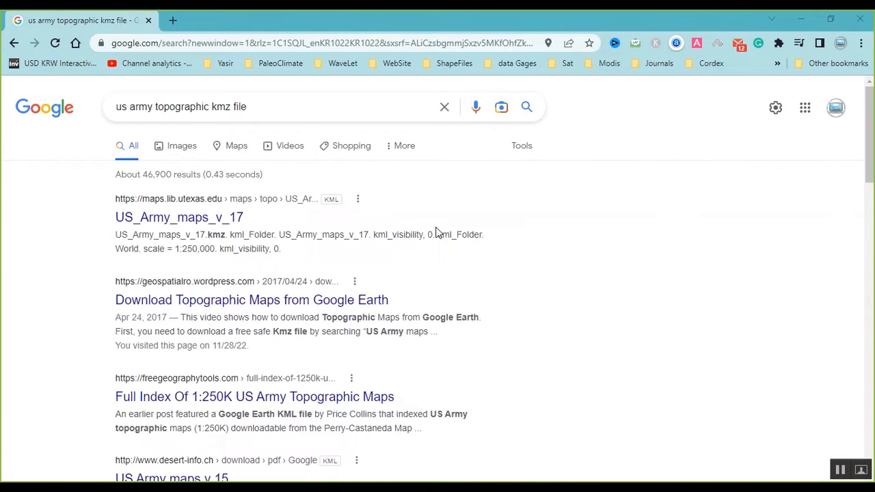
pyautogui.moveTo(176, 158)
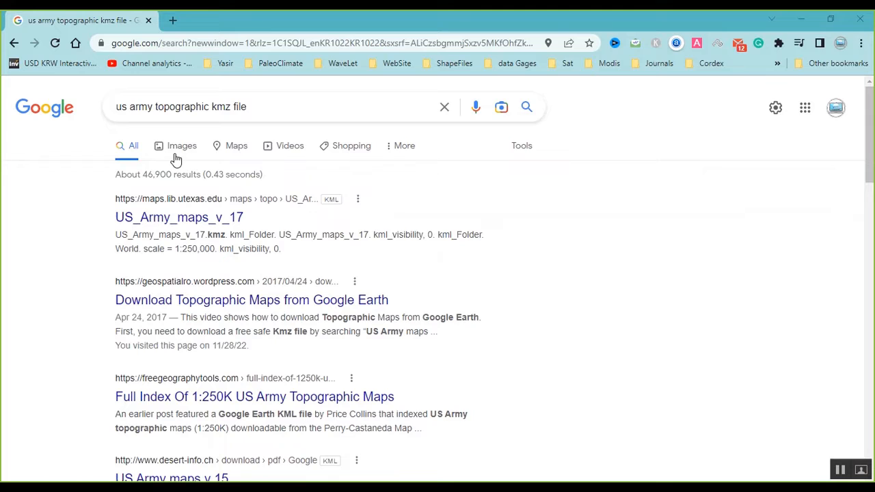
pyautogui.moveTo(126, 129)
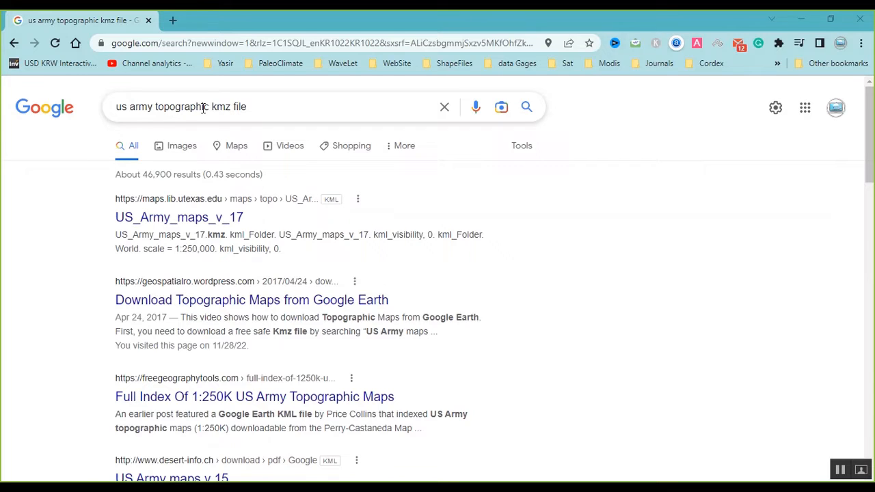
pyautogui.moveTo(220, 110)
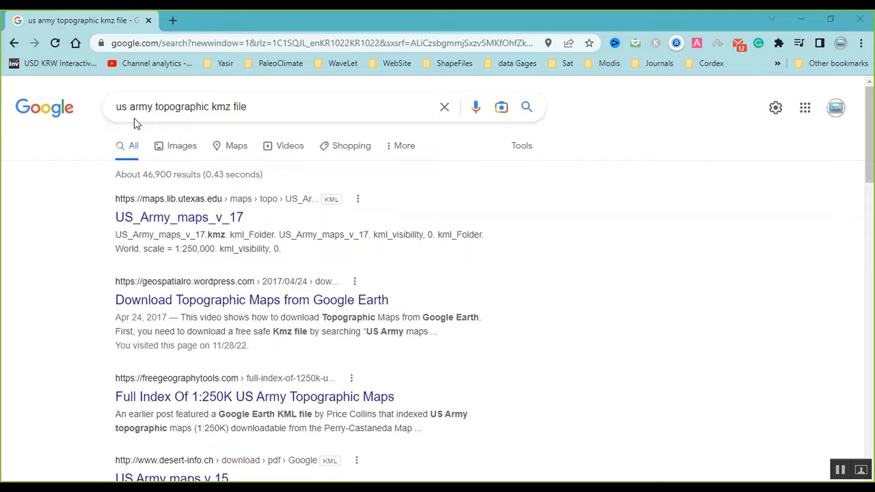
pyautogui.moveTo(324, 213)
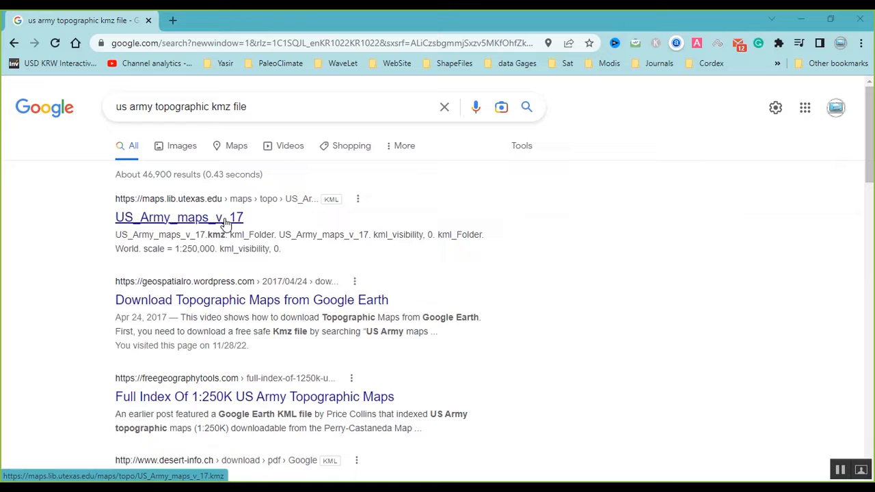
# Download the US_Army_maps_v_17 KMZ file from the Google search results
pyautogui.click(179, 218)
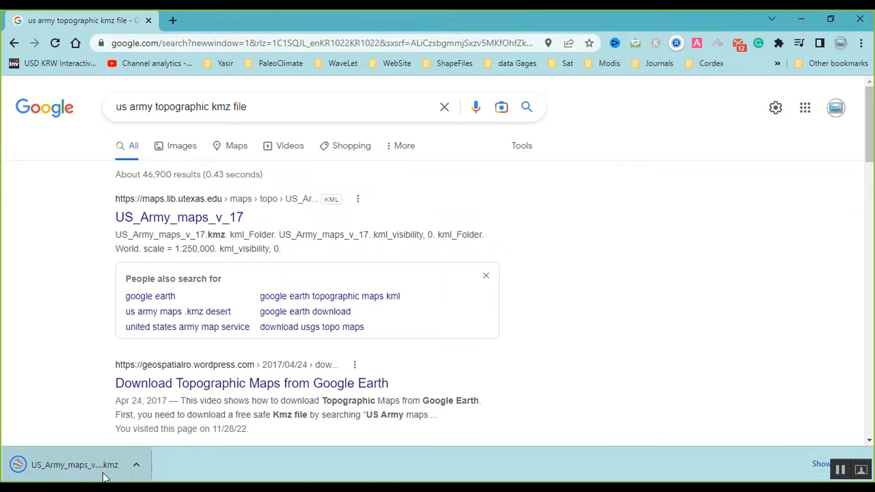
pyautogui.moveTo(312, 383)
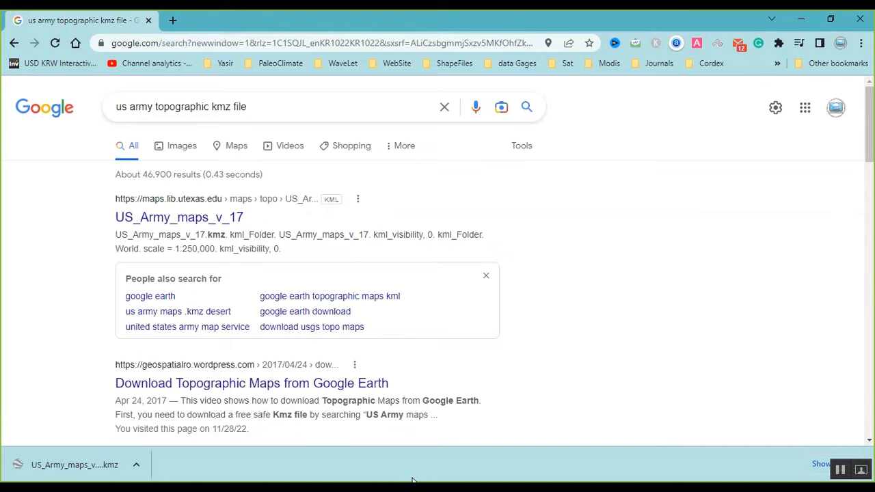
# Load US_Army_maps_v_17.kmz from Downloads so its map grid appears under Temporary Places
pyautogui.click(74, 465)
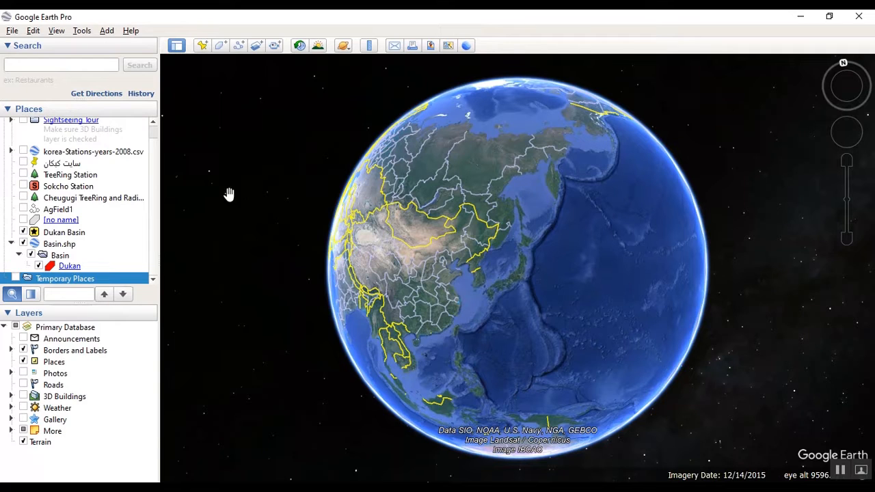
pyautogui.click(10, 30)
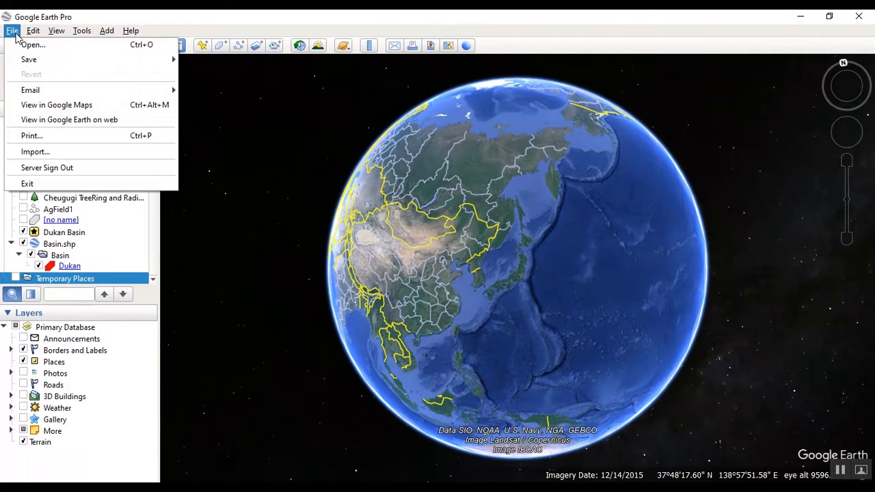
pyautogui.moveTo(32, 44)
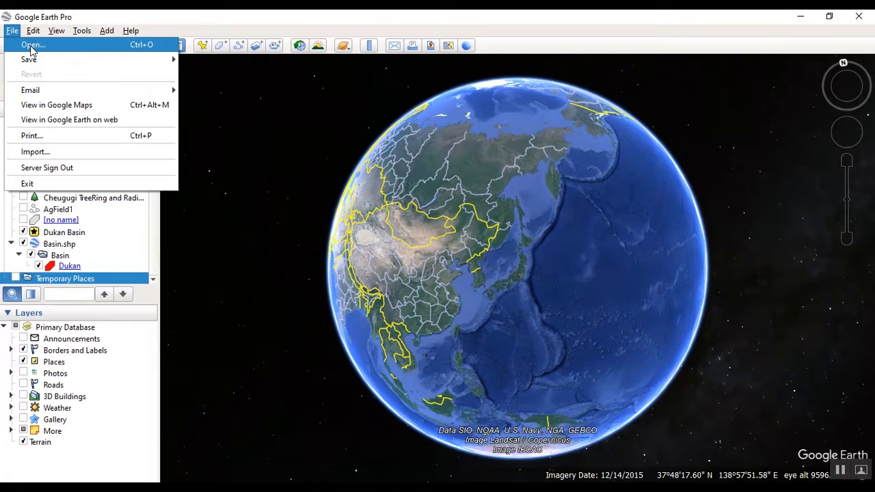
pyautogui.click(33, 44)
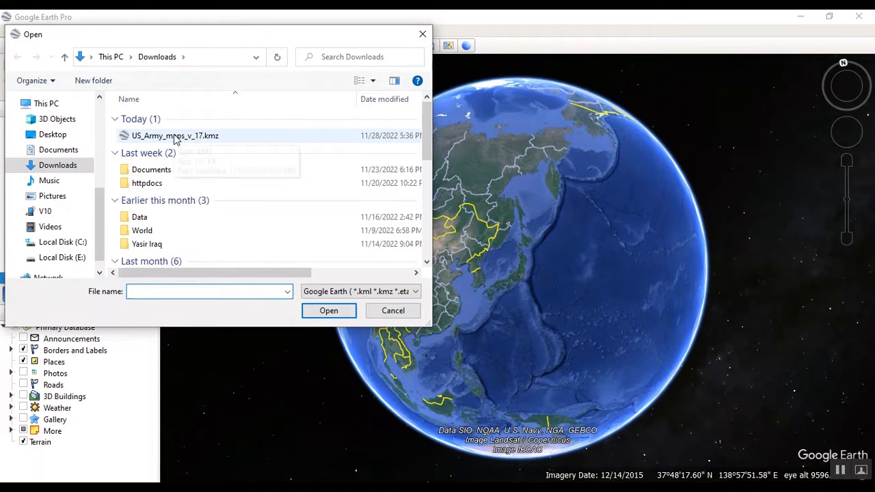
pyautogui.click(392, 310)
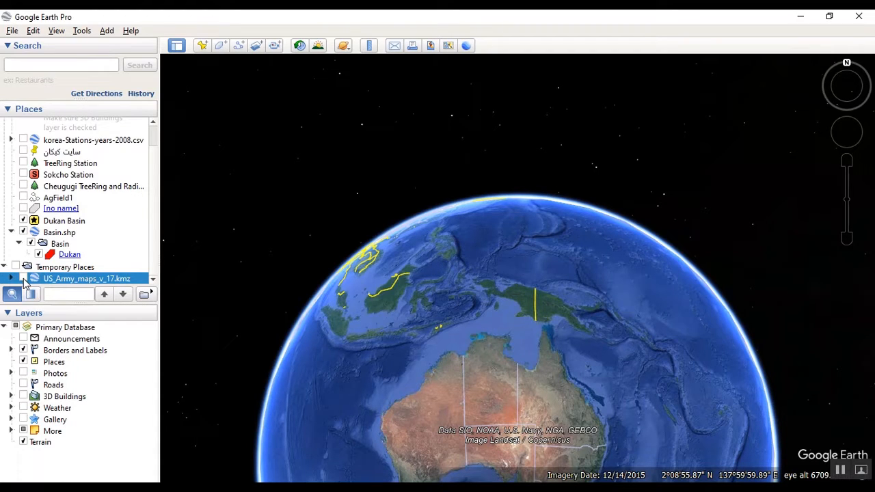
# Zoom the globe in until South Korea and the Seoul grid cells fill the view
pyautogui.click(23, 279)
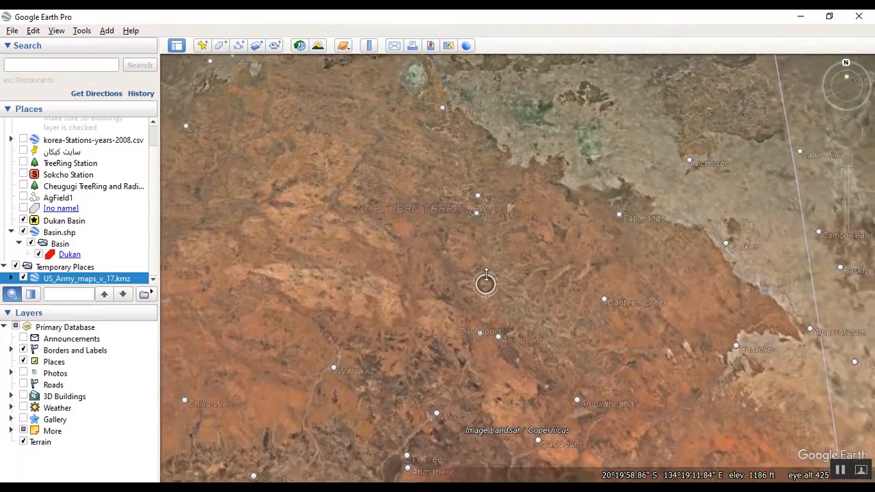
pyautogui.scroll(-3)
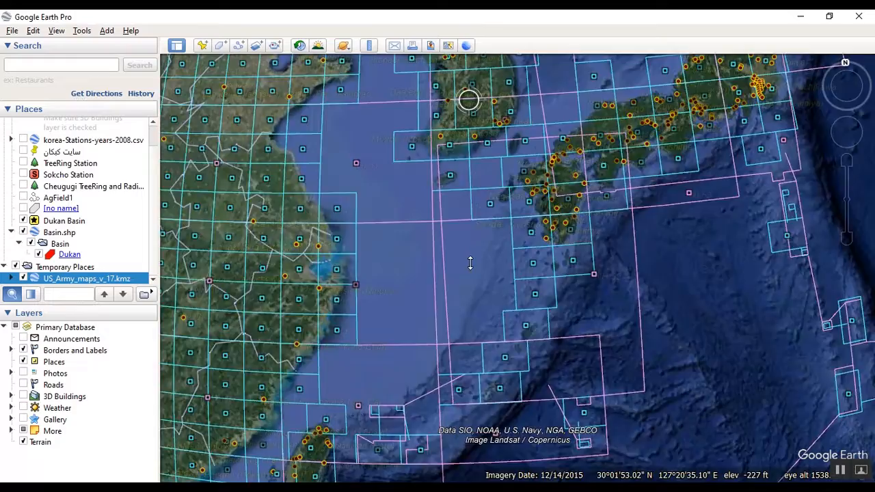
pyautogui.scroll(-3)
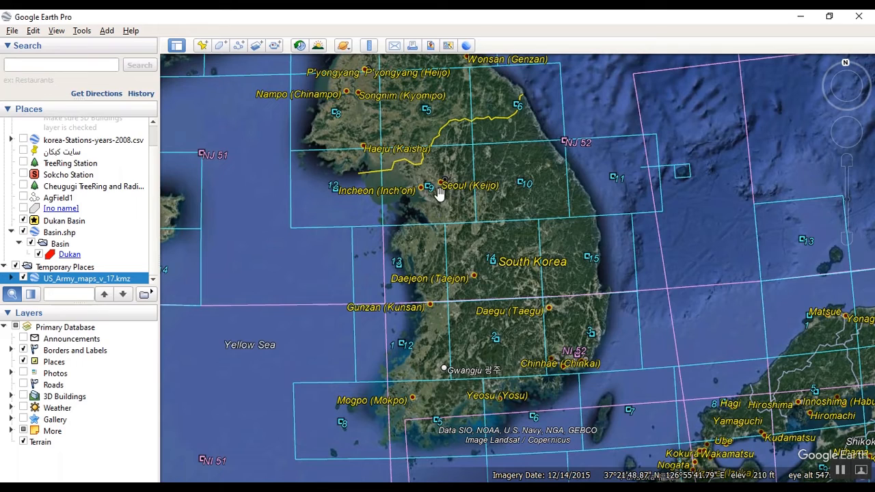
# Show the NJ 52-9 Seoul sheet's balloon and copy its Map link address
pyautogui.click(429, 187)
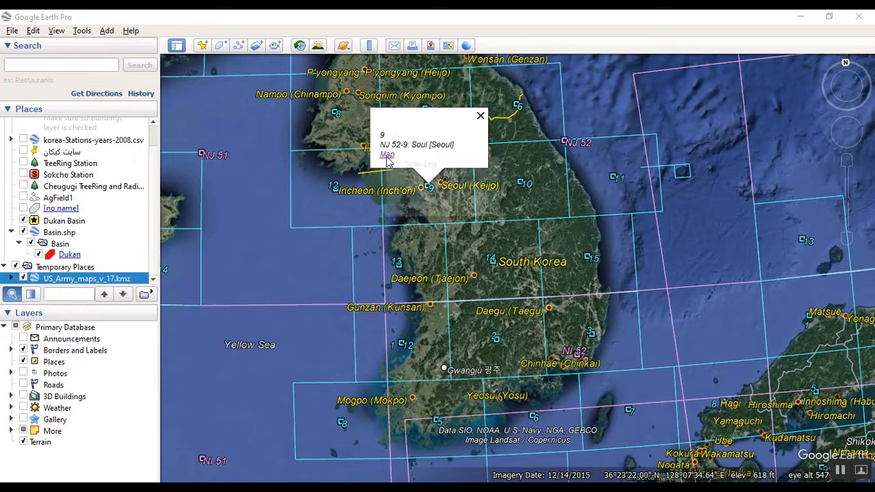
pyautogui.rightClick(387, 153)
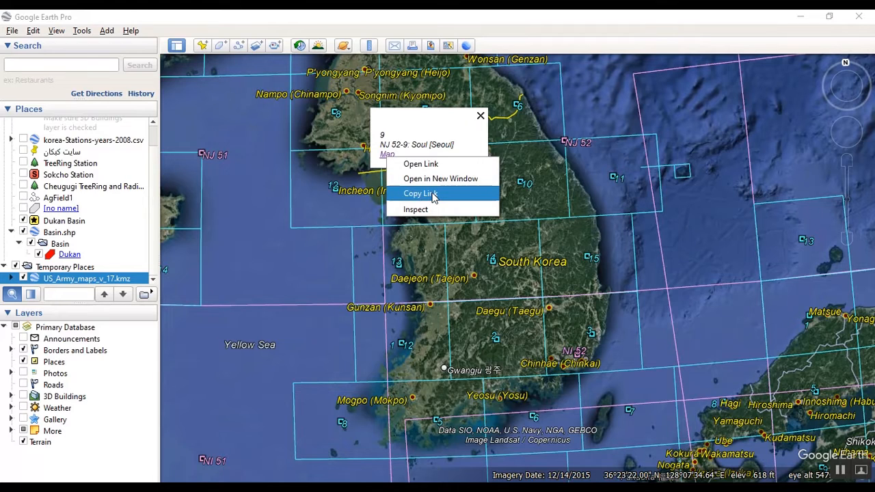
pyautogui.click(420, 194)
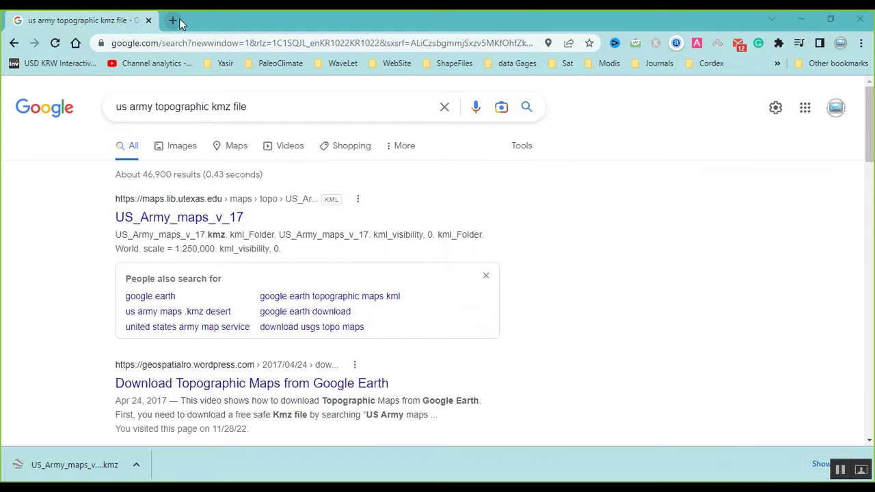
# Load txu-oclc-6612232-nj52-9.jpg from lib.utexas.edu in a new Chrome tab
pyautogui.click(172, 21)
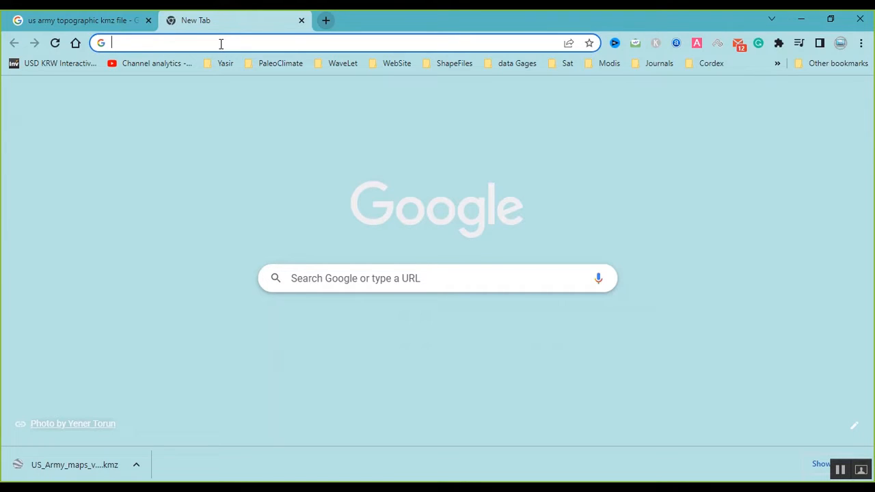
pyautogui.write('http://www.lib.utexas.edu/maps/ams/korea/txu-oclc-6612232-nj52-9.jpg')
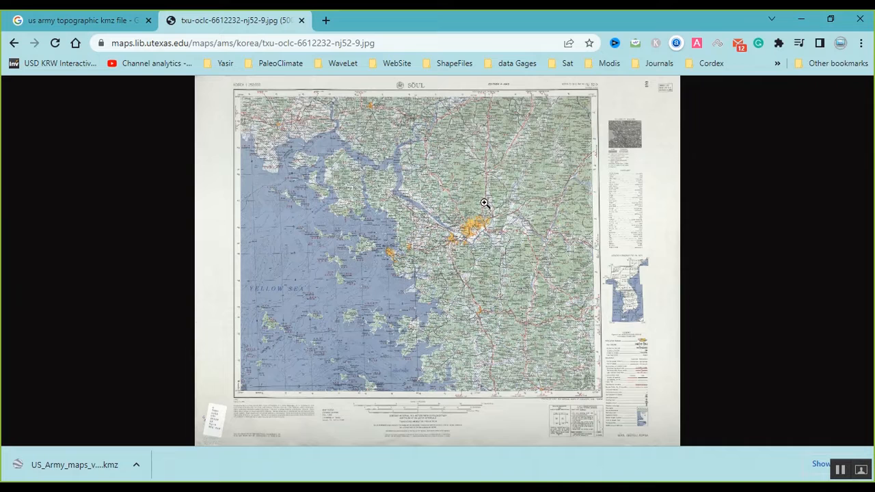
pyautogui.moveTo(647, 274)
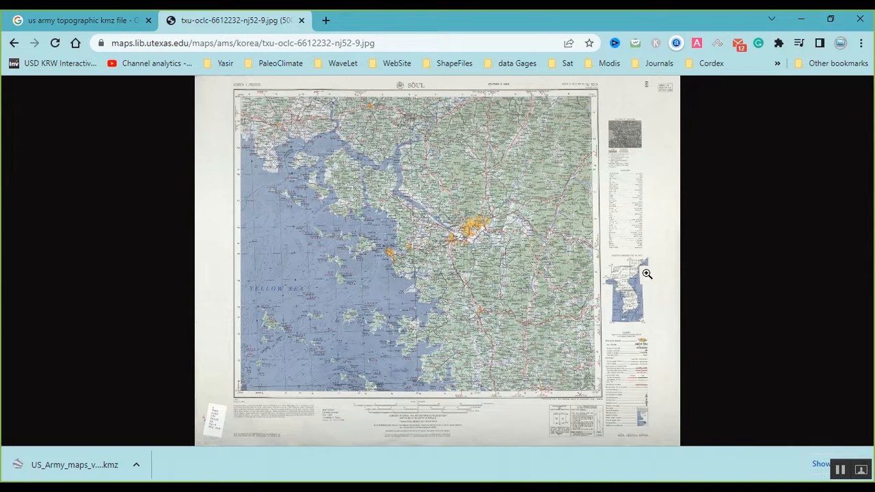
pyautogui.moveTo(432, 222)
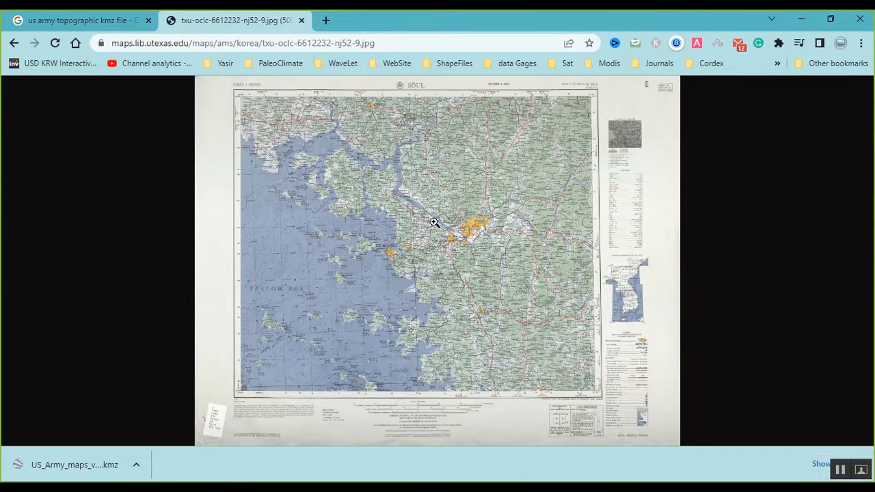
# Save the Seoul map image as a JPEG into the Downloads folder
pyautogui.rightClick(433, 221)
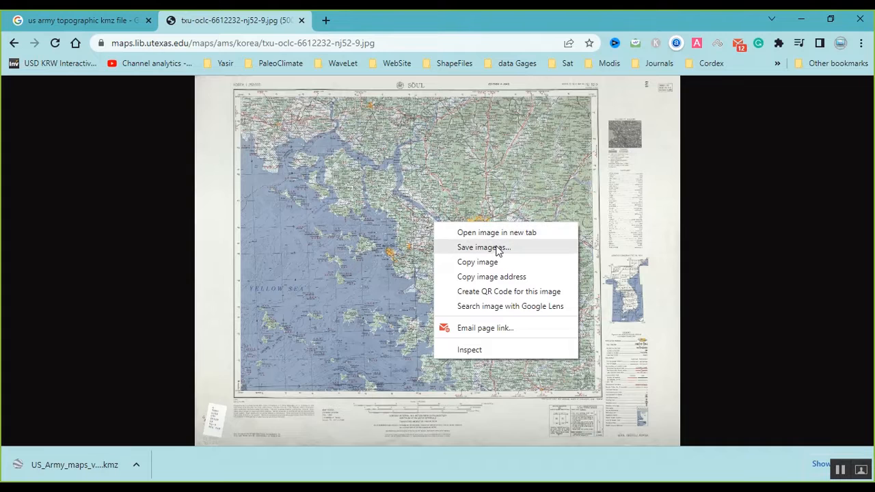
pyautogui.click(484, 248)
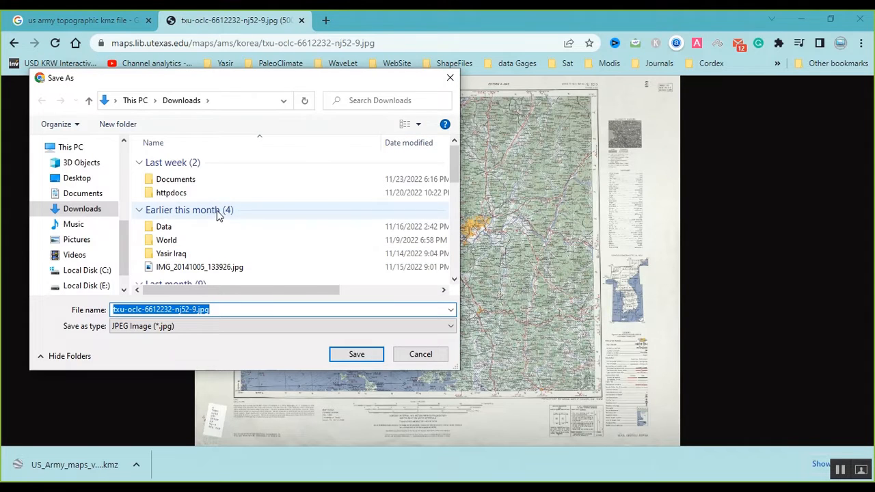
pyautogui.moveTo(323, 339)
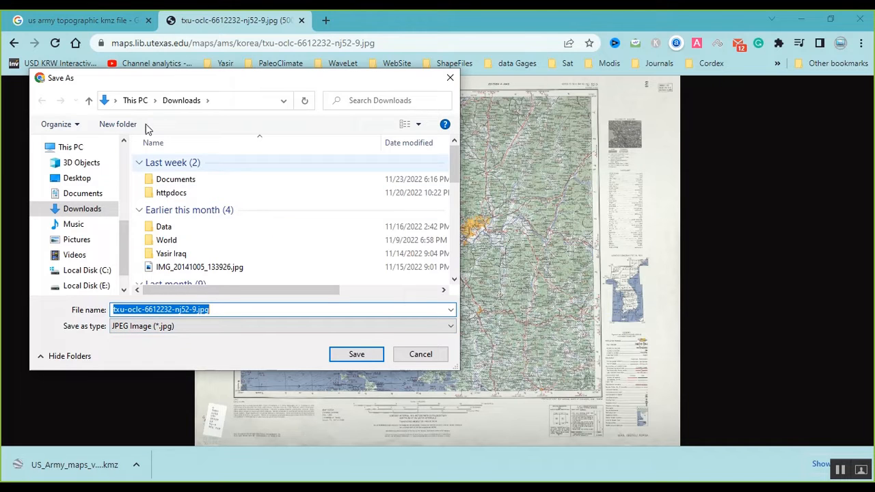
pyautogui.click(355, 354)
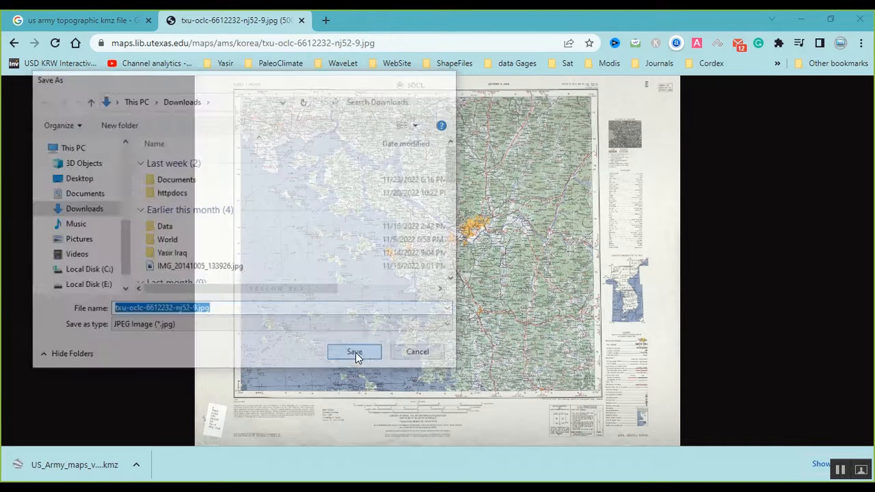
pyautogui.click(355, 352)
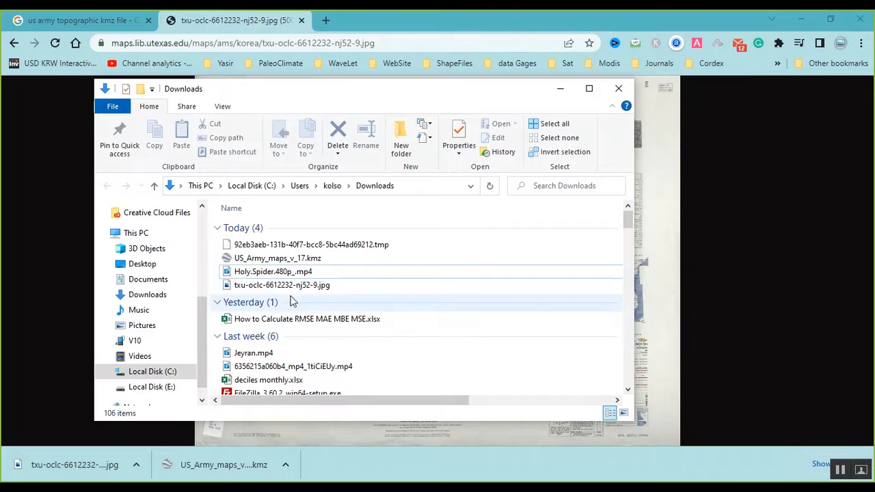
# Select txu-oclc-6612232-nj52-9.jpg in Downloads to check its 5000 × 3810, 6.14 MB details
pyautogui.click(282, 286)
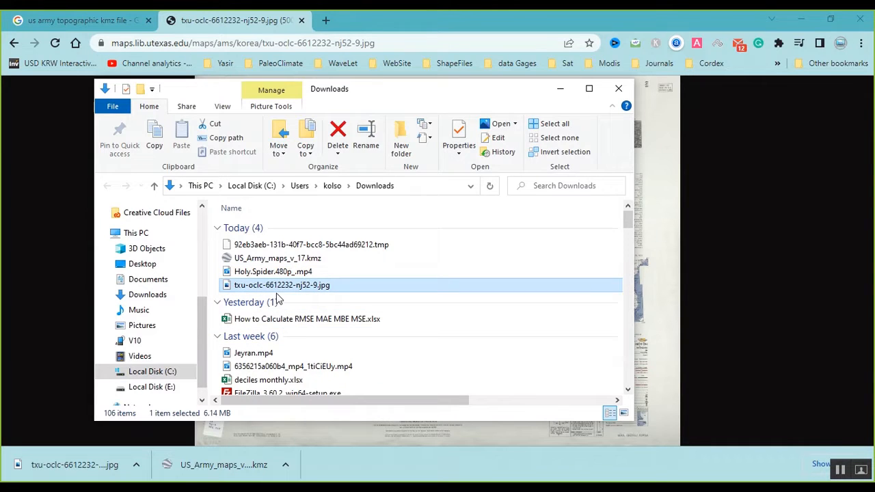
pyautogui.moveTo(282, 286)
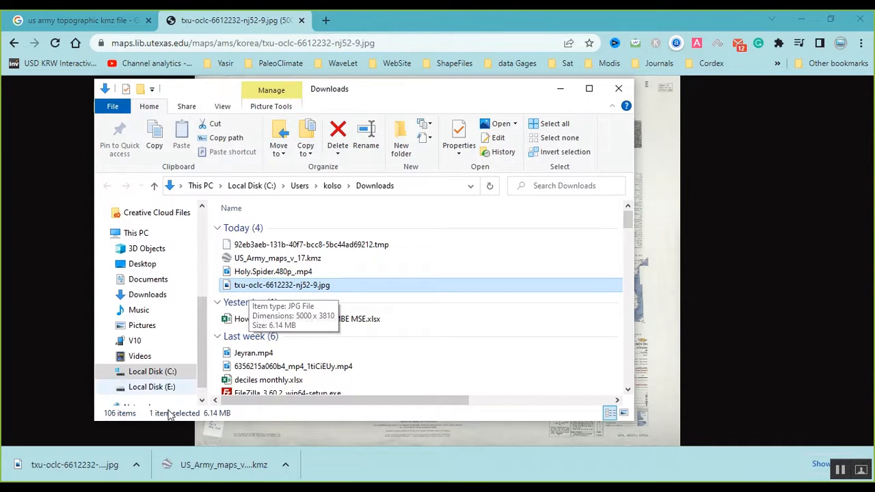
pyautogui.moveTo(203, 424)
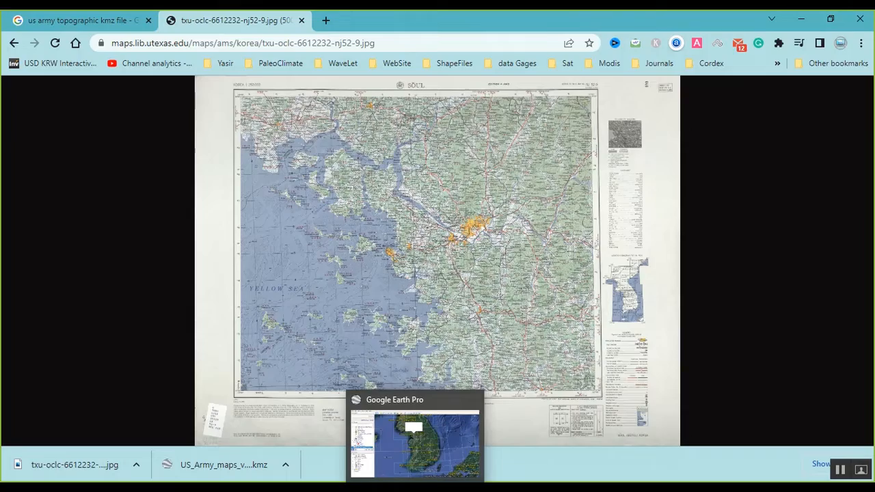
# Return to Google Earth Pro, spin the globe across the grid, dismiss the Grid balloon and move in over Moldova
pyautogui.click(416, 444)
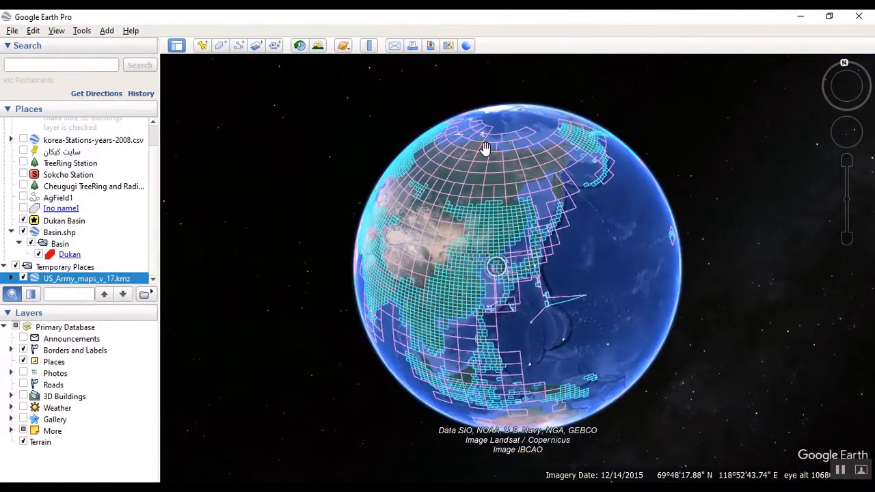
pyautogui.moveTo(485, 147); pyautogui.dragTo(454, 93)
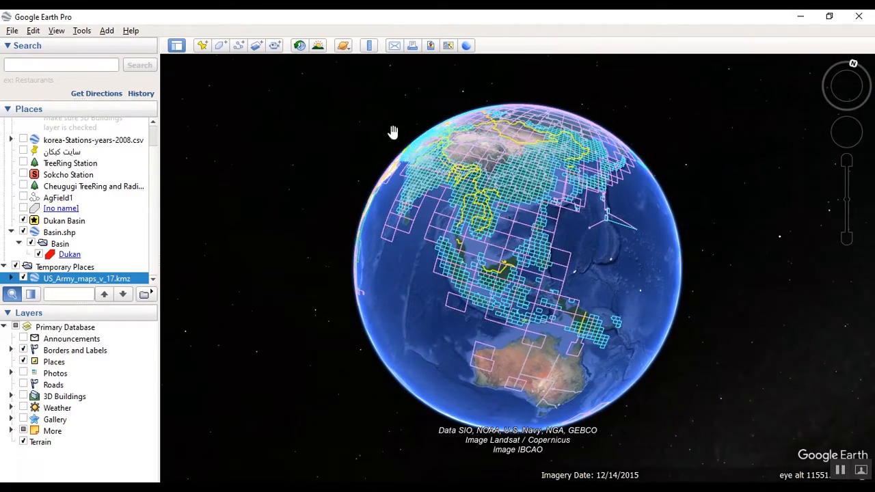
pyautogui.moveTo(394, 131); pyautogui.dragTo(438, 239)
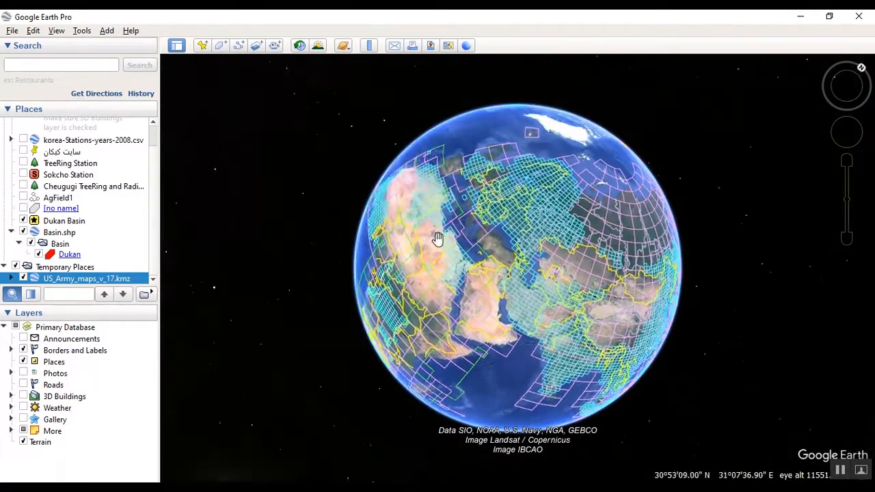
pyautogui.moveTo(437, 239); pyautogui.dragTo(560, 246)
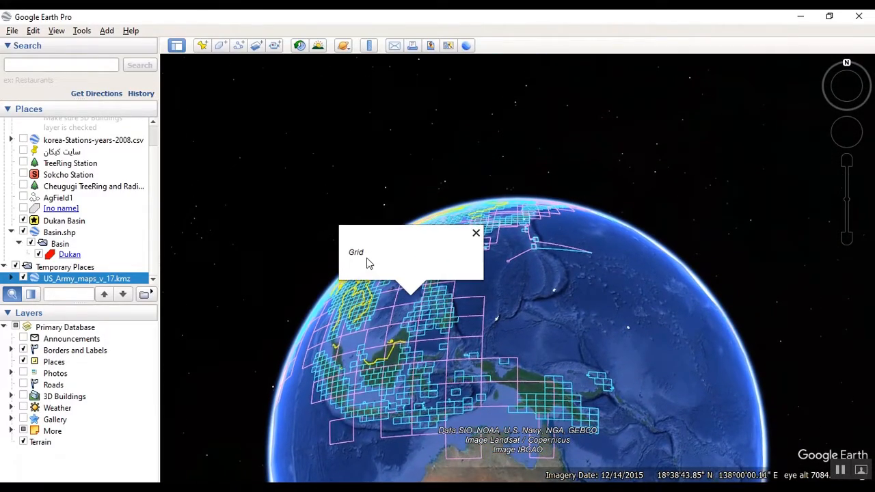
pyautogui.click(476, 232)
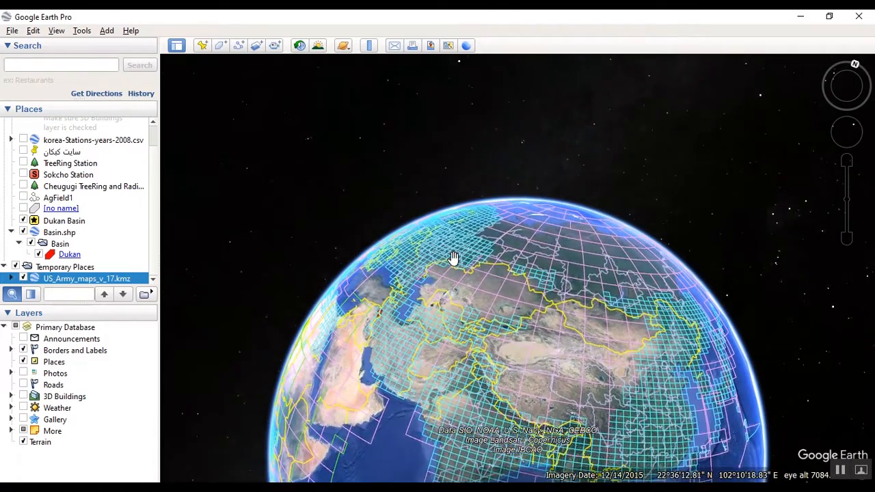
pyautogui.moveTo(454, 259); pyautogui.dragTo(403, 358)
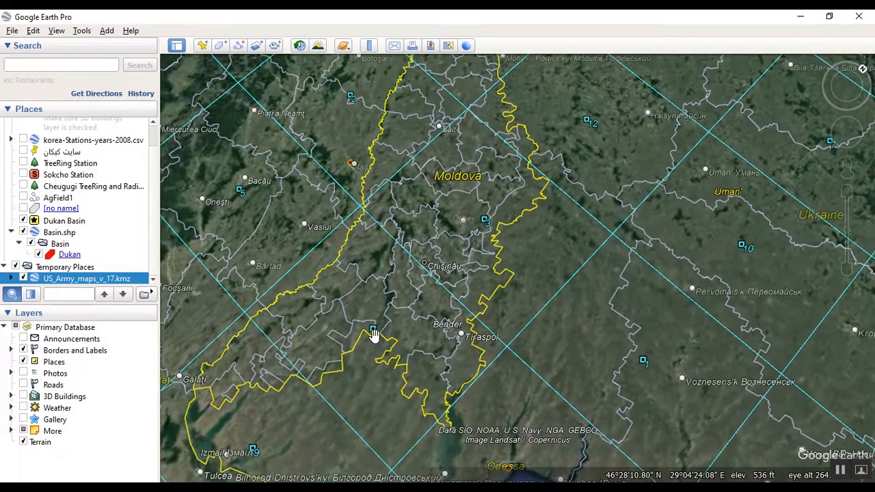
# Show the NL 35-6 Traspol' sheet's balloon and bring up its Map link options
pyautogui.click(376, 334)
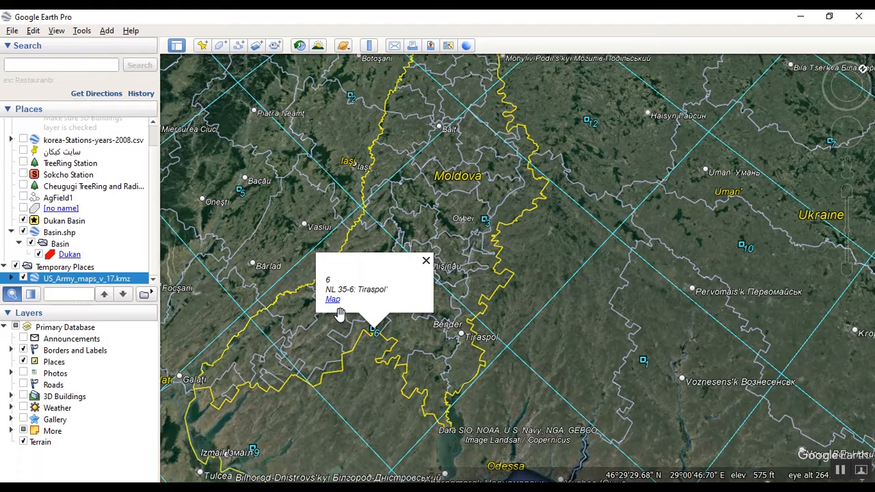
pyautogui.rightClick(333, 299)
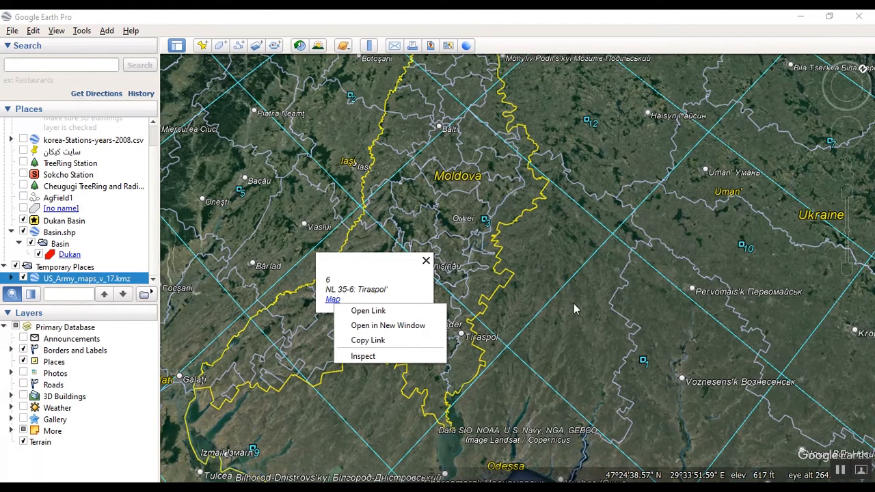
pyautogui.moveTo(585, 357)
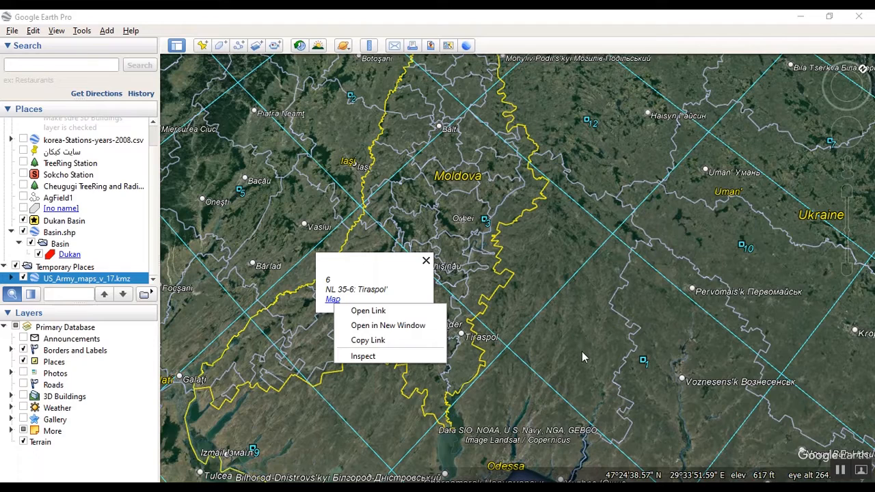
pyautogui.moveTo(559, 410)
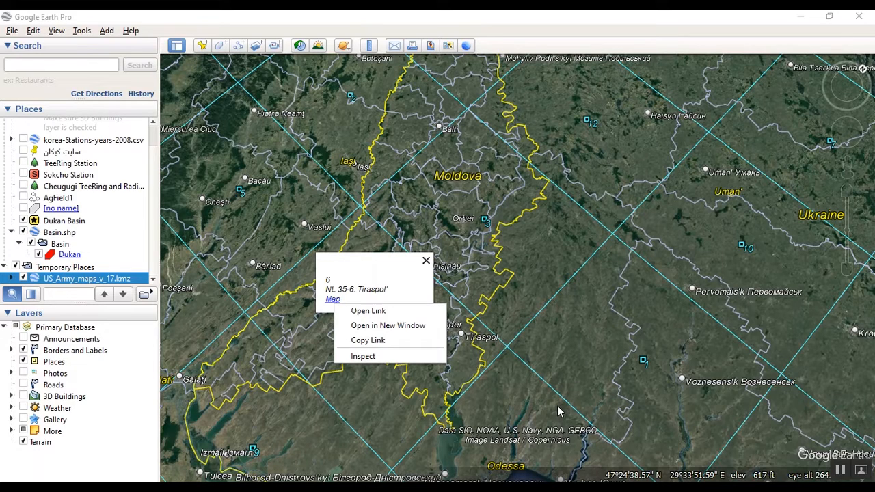